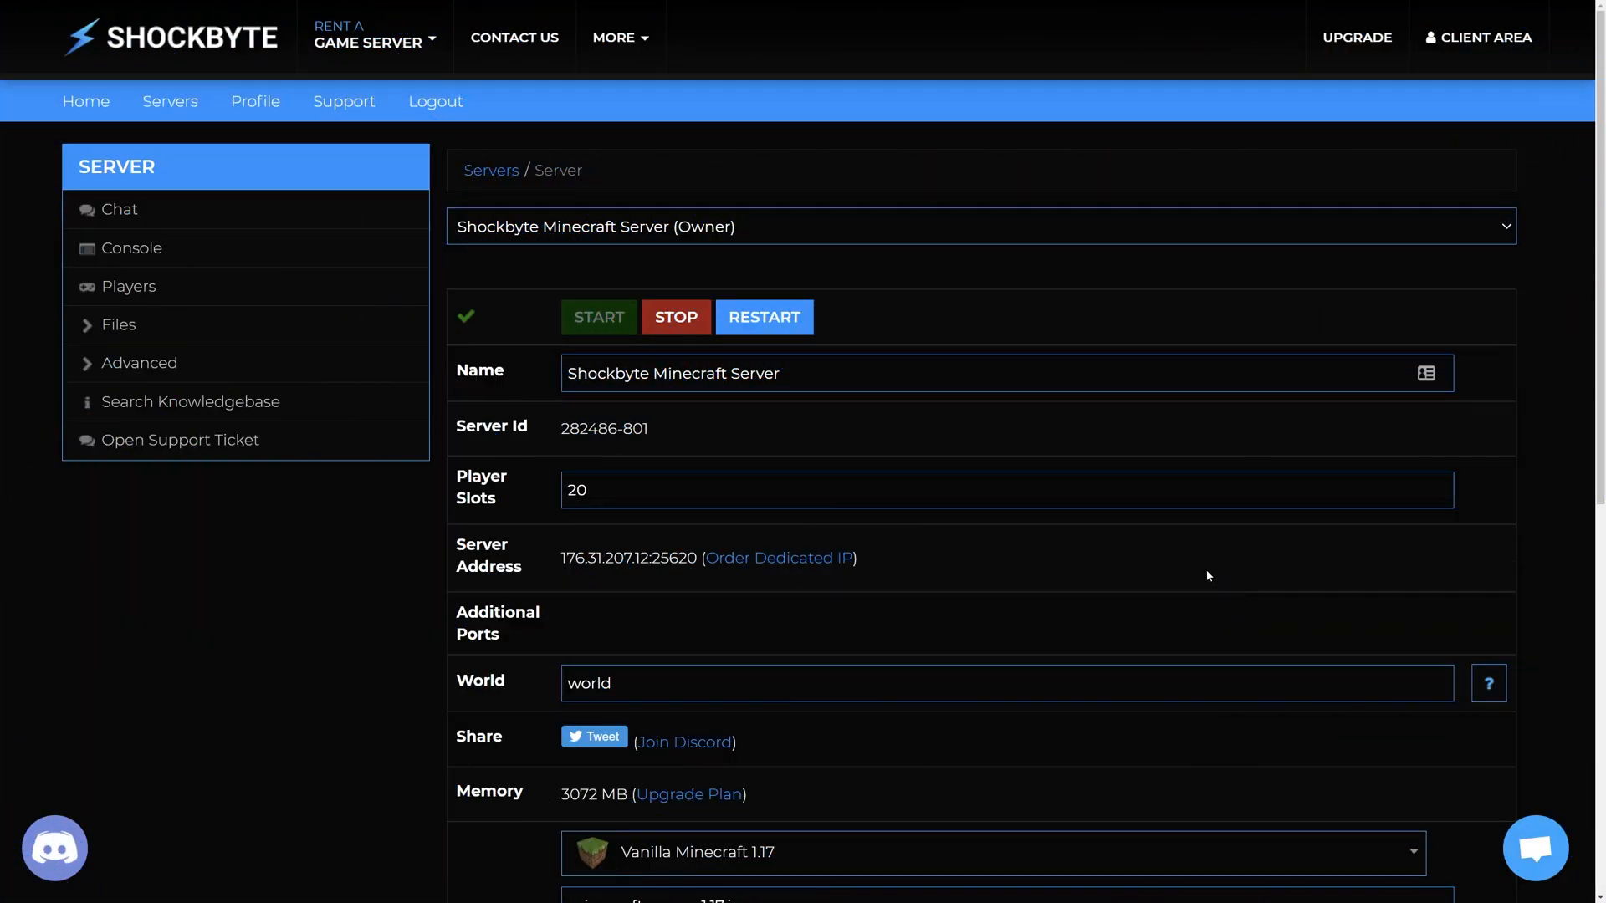
Stop the Minecraft server in the Shockbyte panel before backing up
left_click(118, 324)
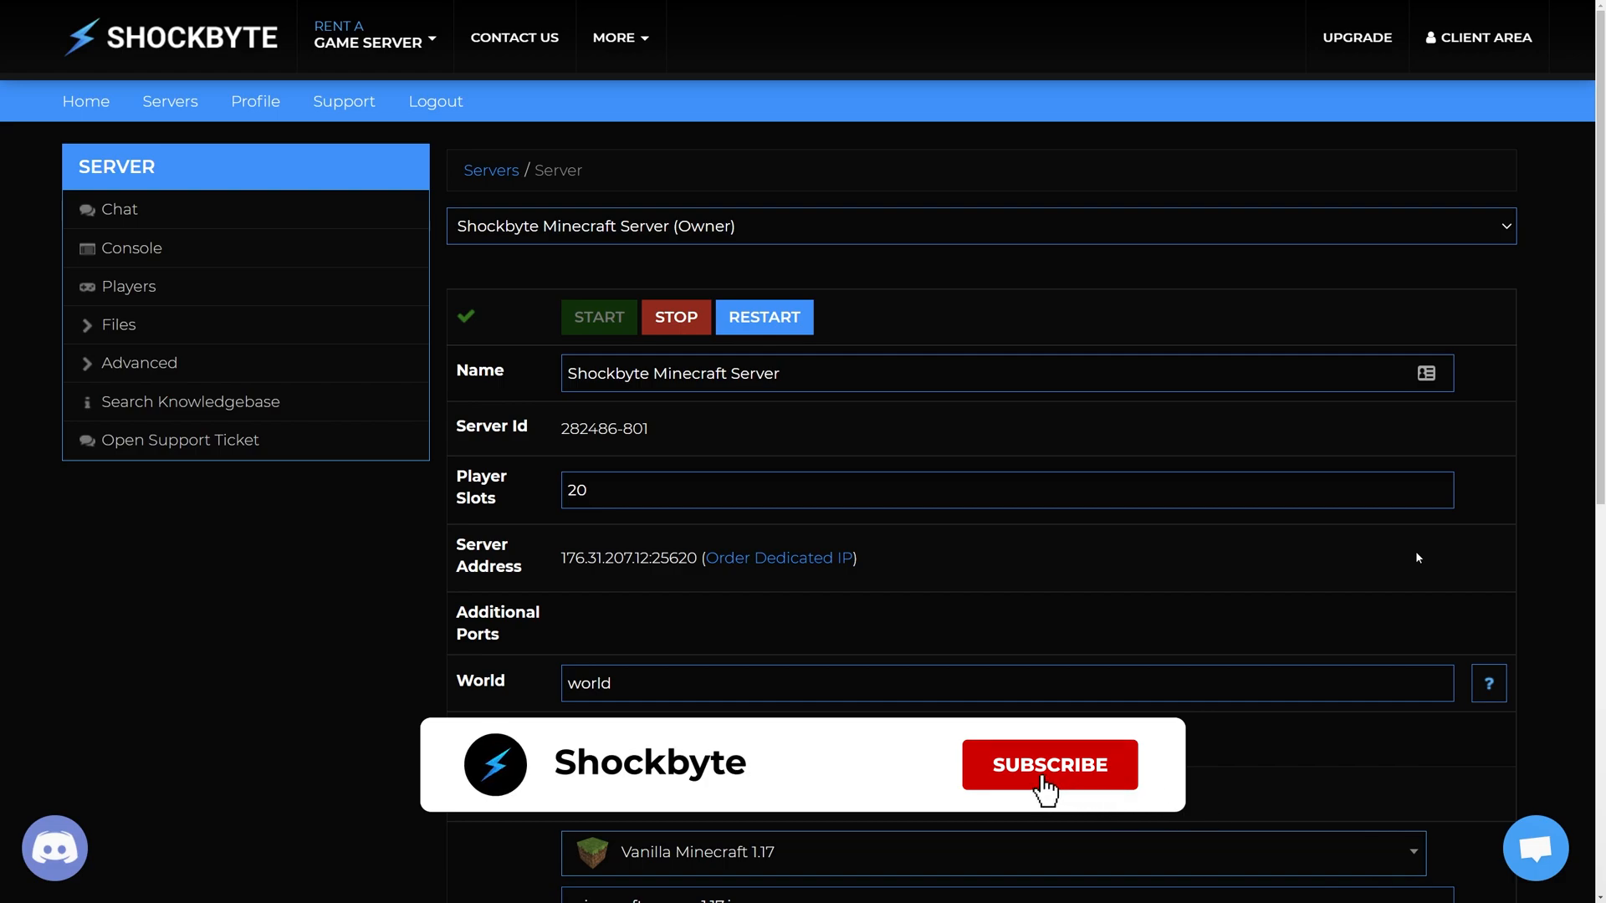
left_click(1048, 765)
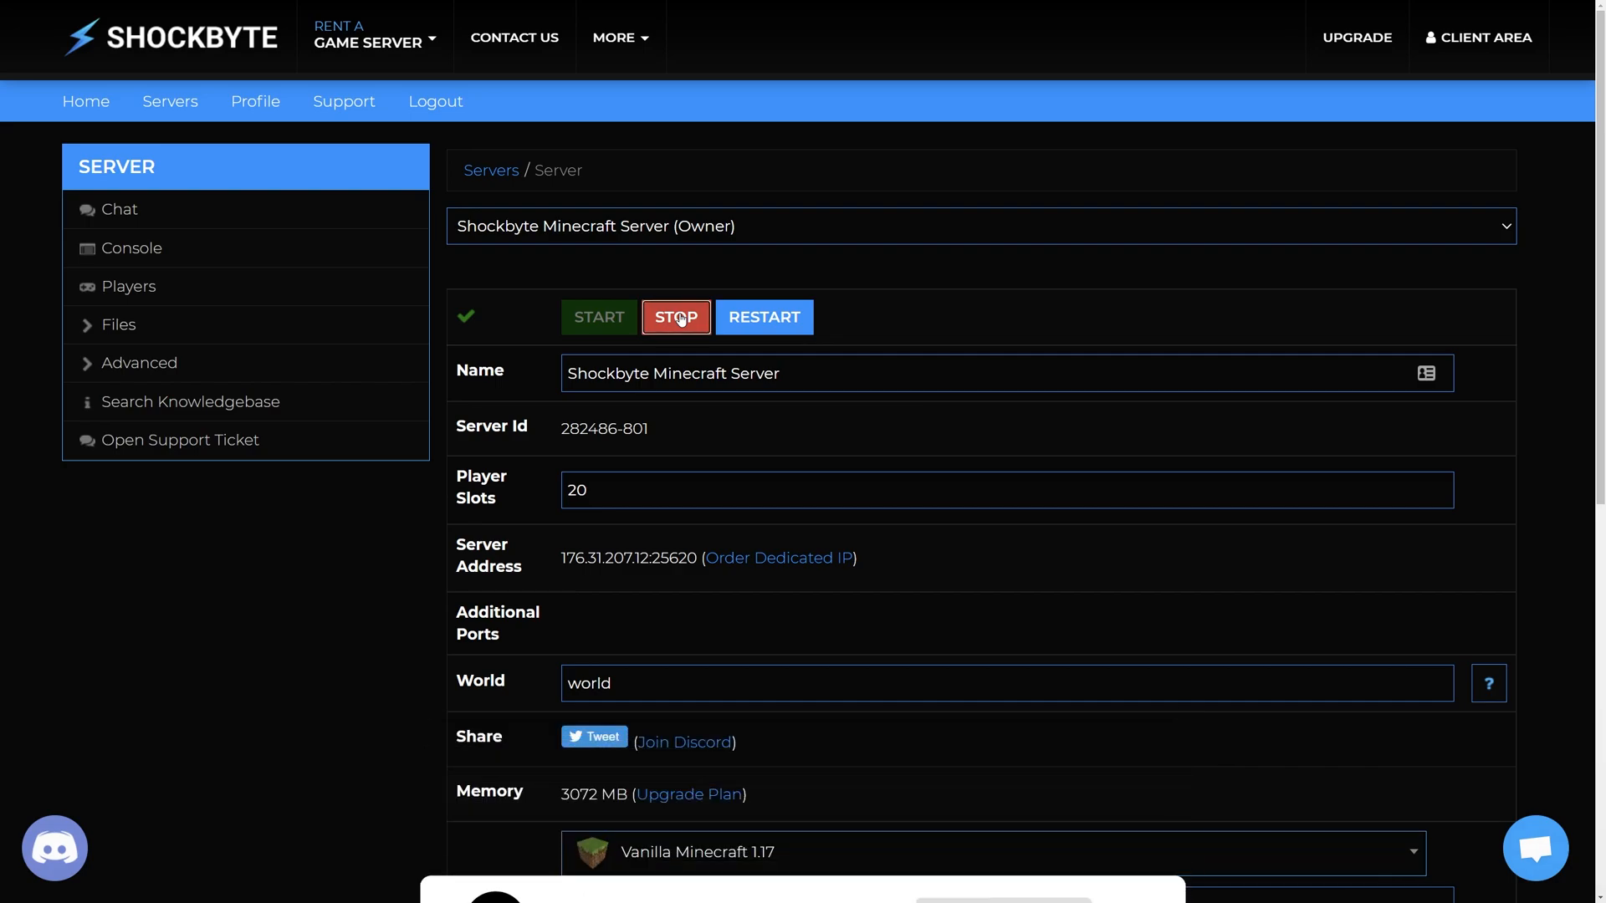
left_click(676, 317)
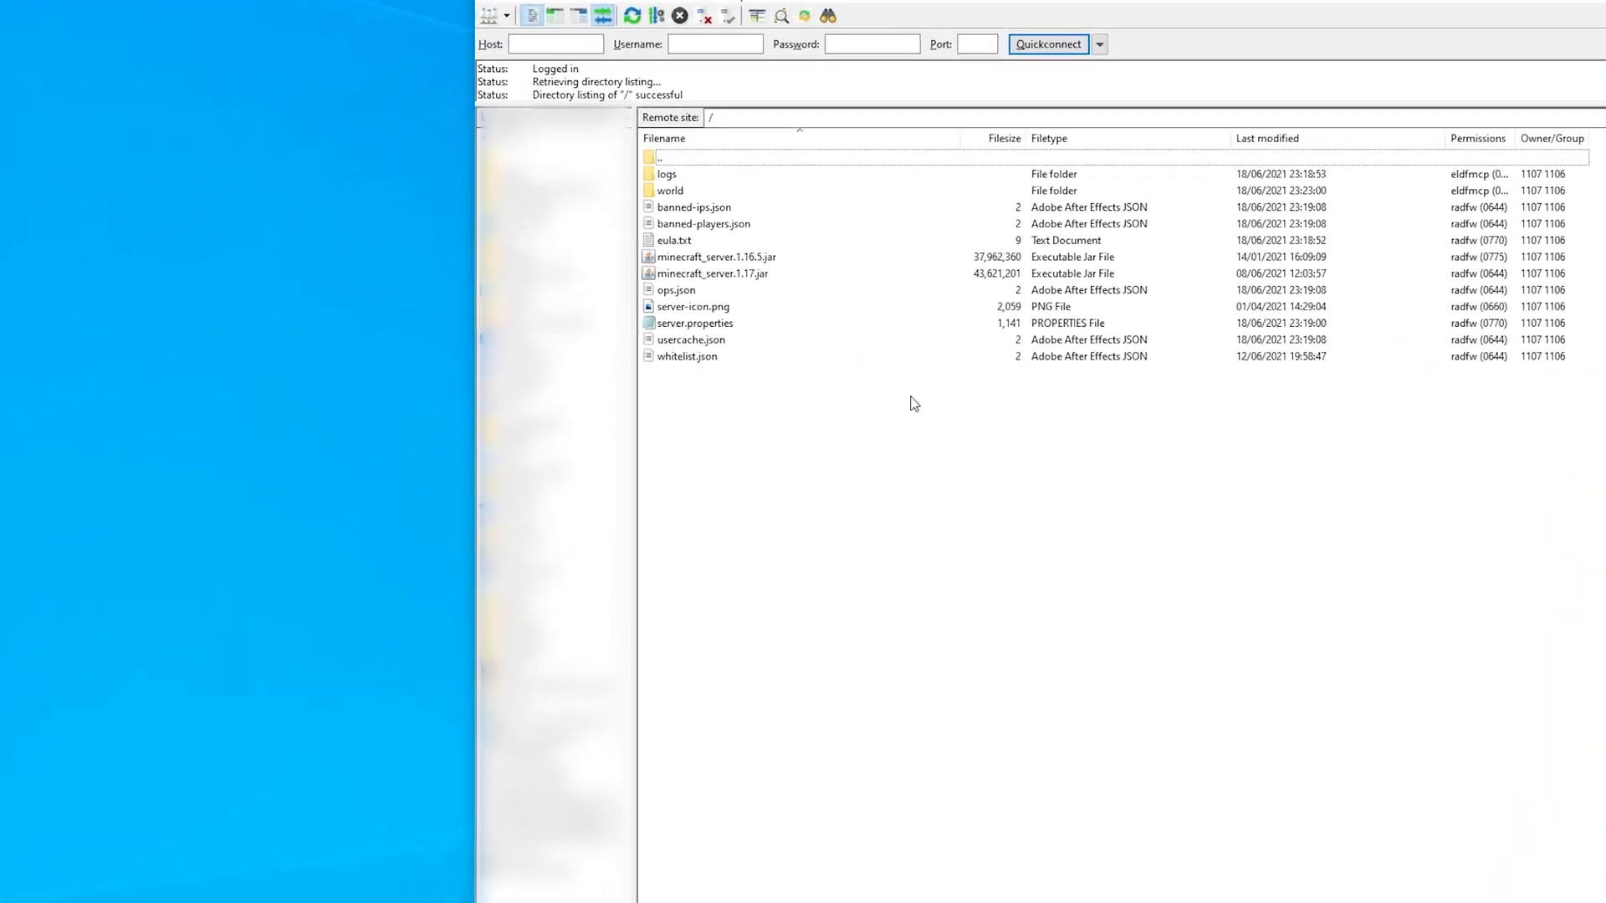
Create a new desktop folder named 'Backup'
right_click(374, 478)
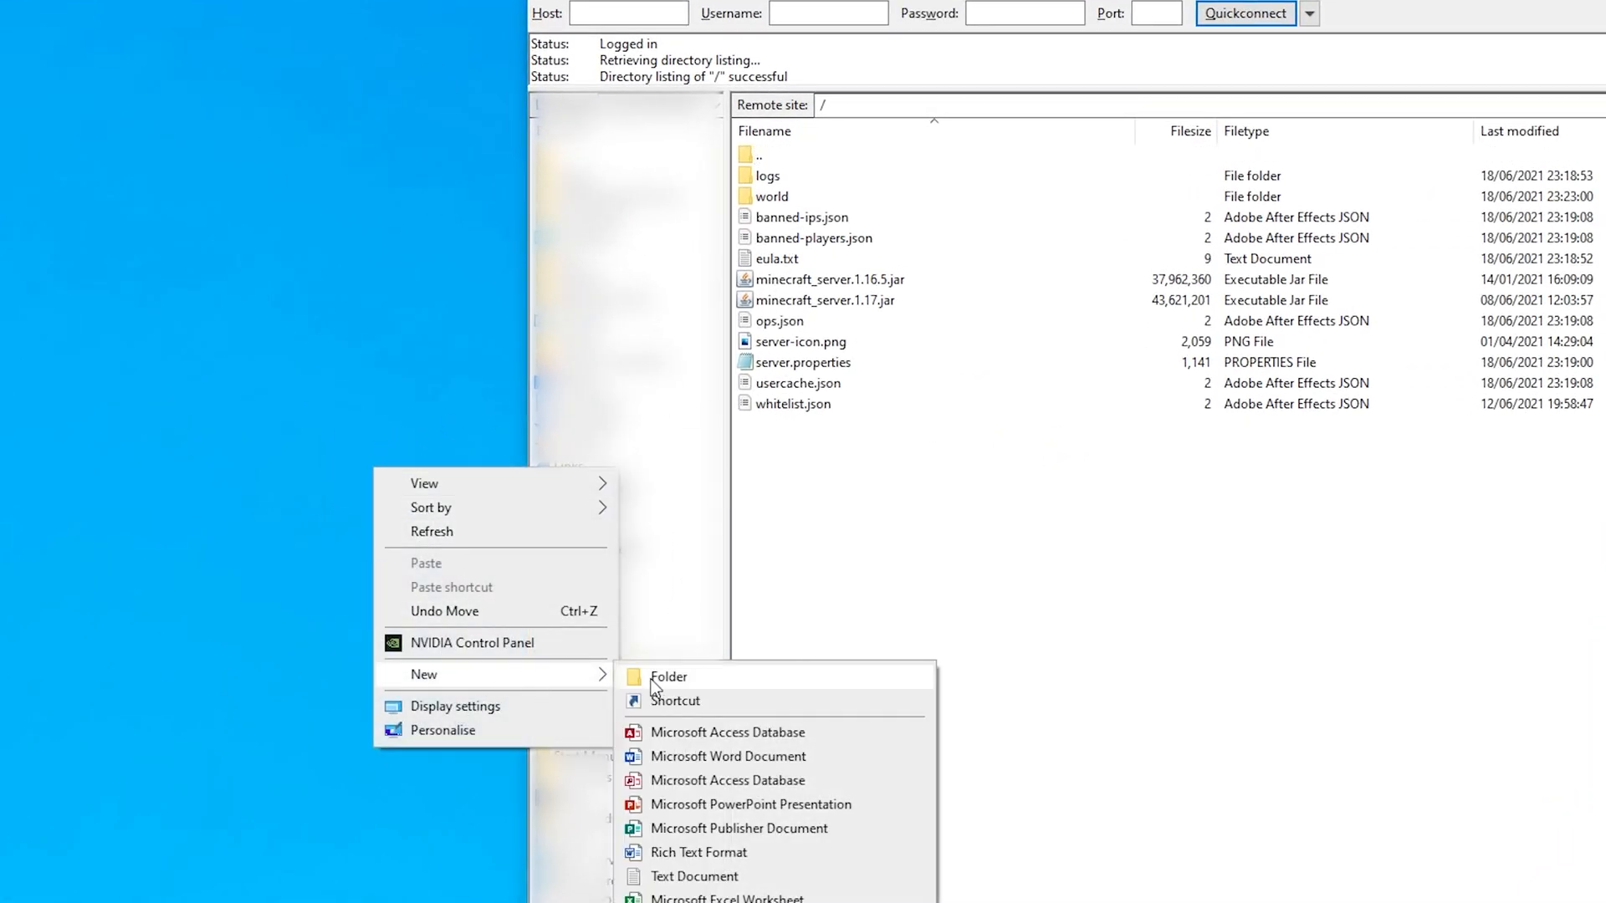
left_click(669, 677)
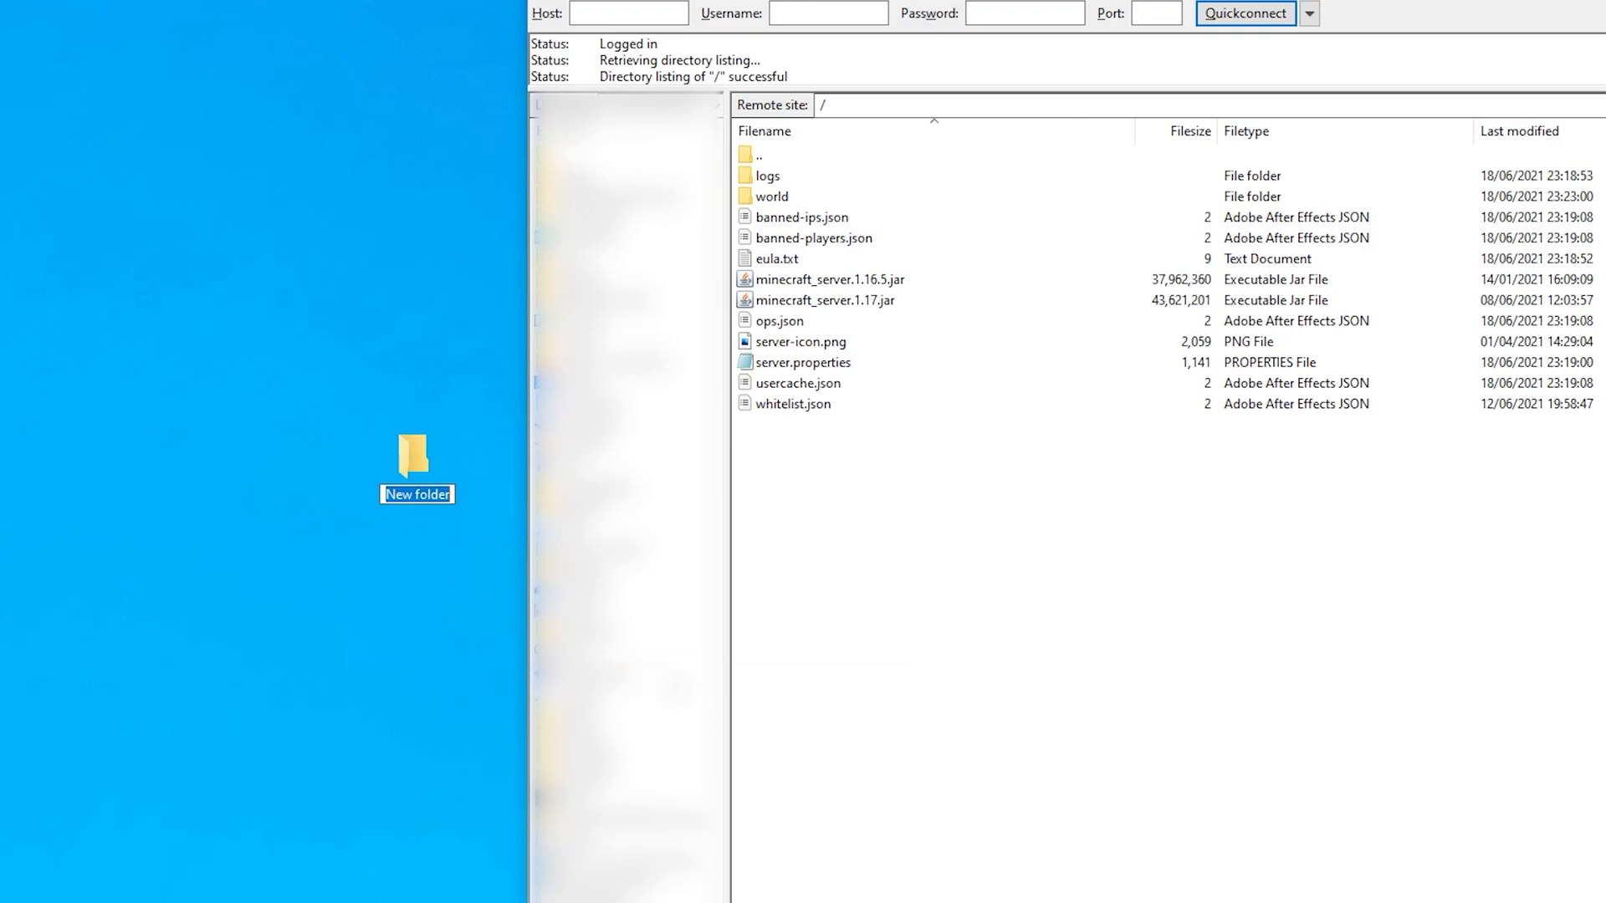
type("Backup")
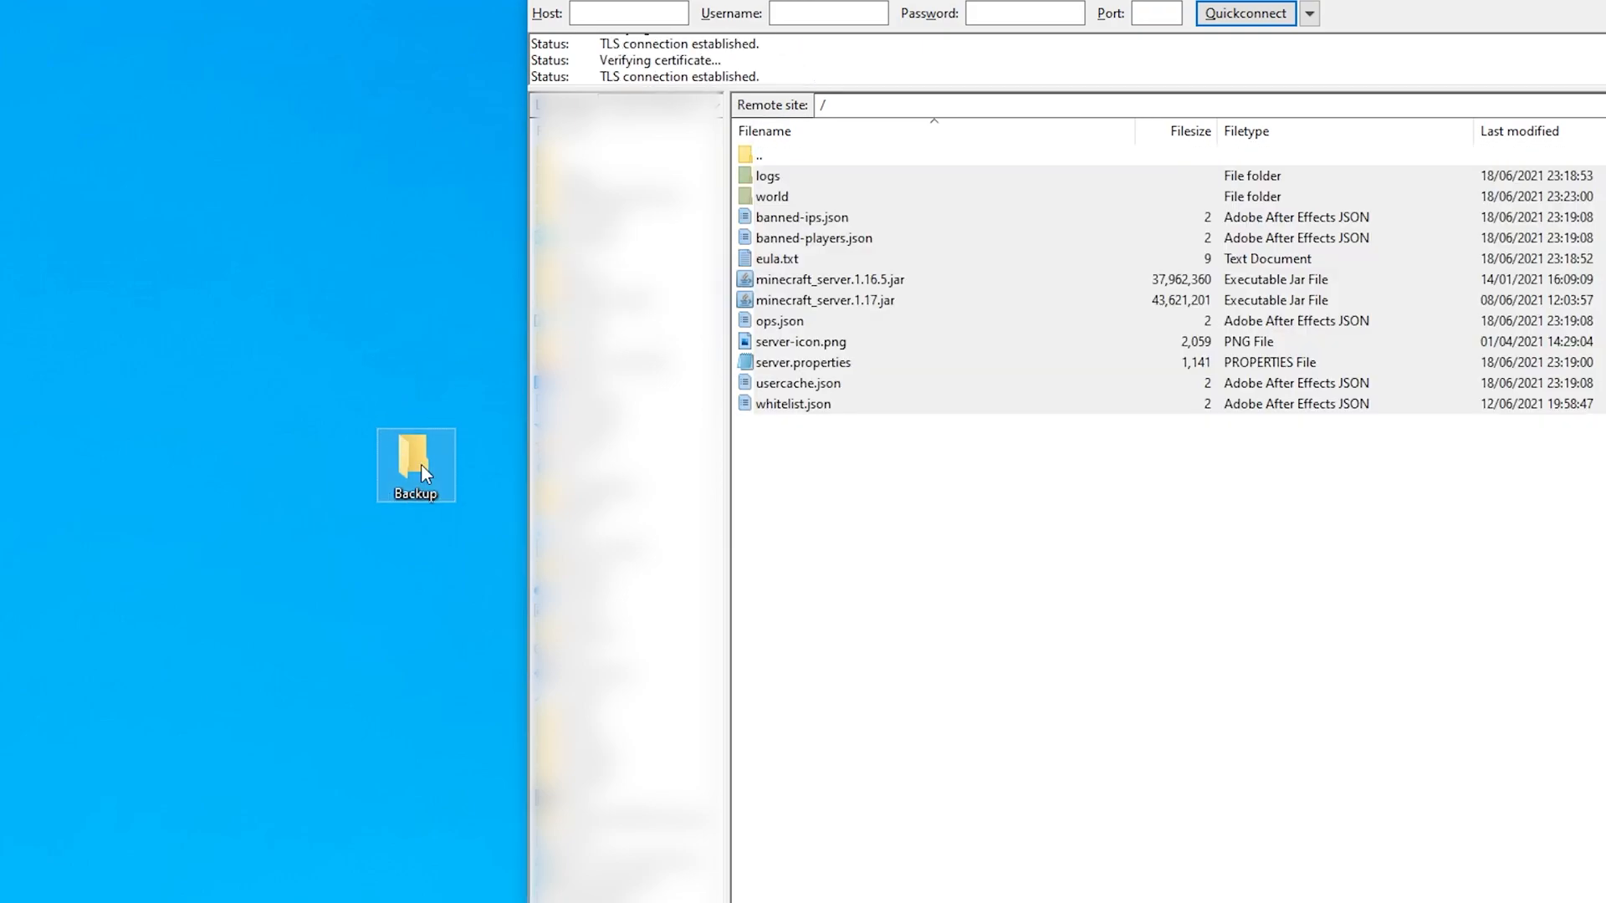
mouse_move(412, 474)
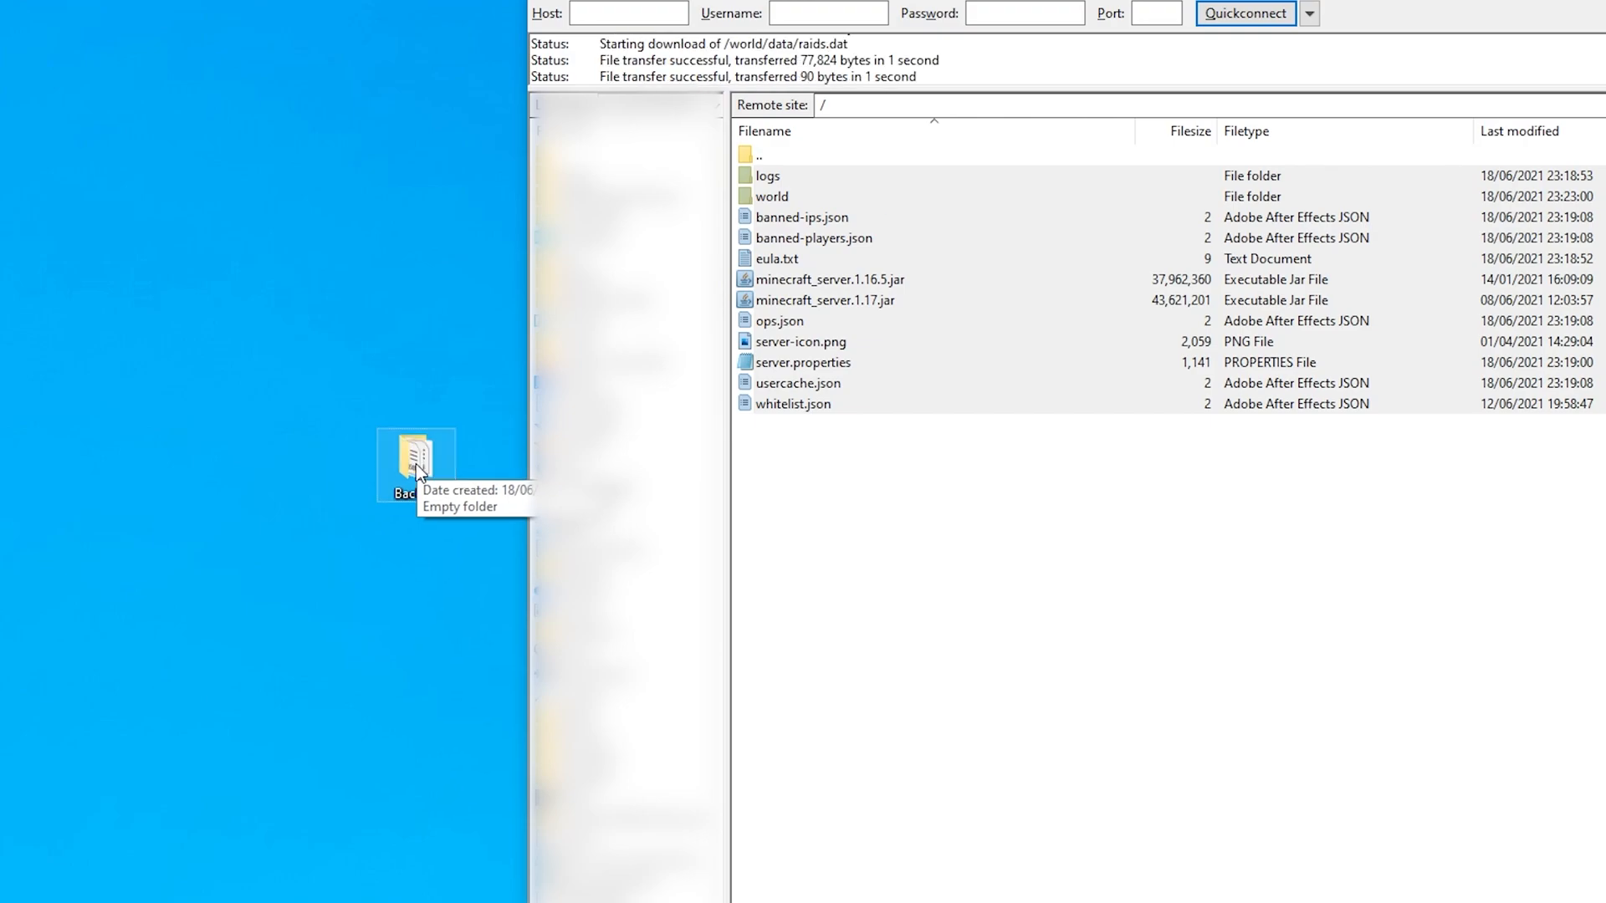
Open the Backup folder to check the copied server files
double_click(416, 465)
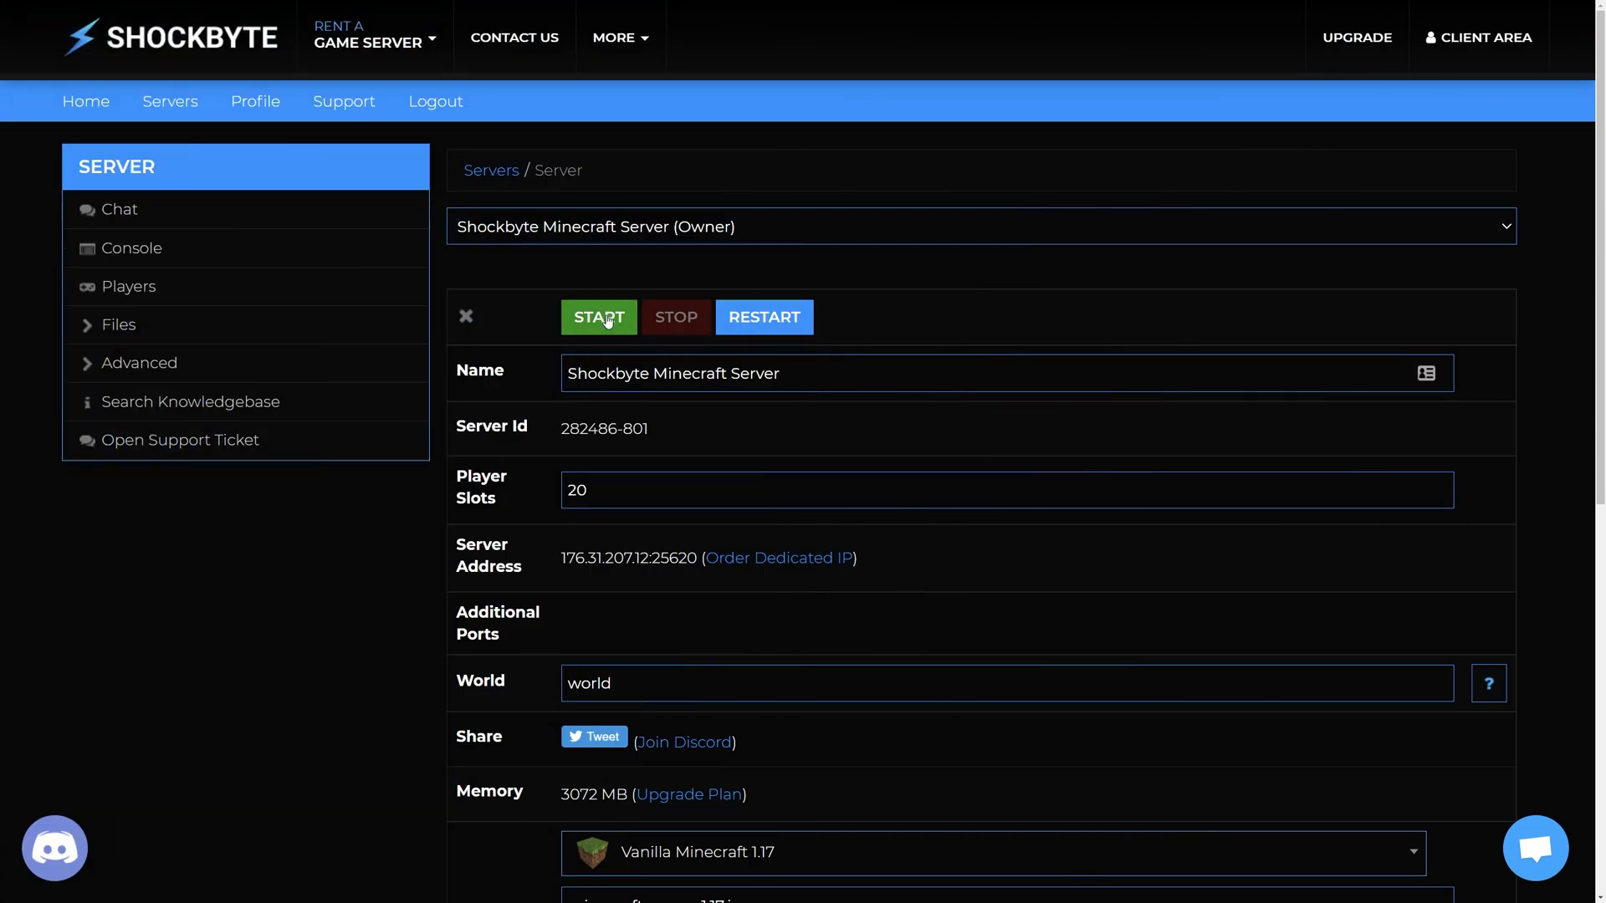
Start the Minecraft server back up from the Shockbyte panel
left_click(599, 317)
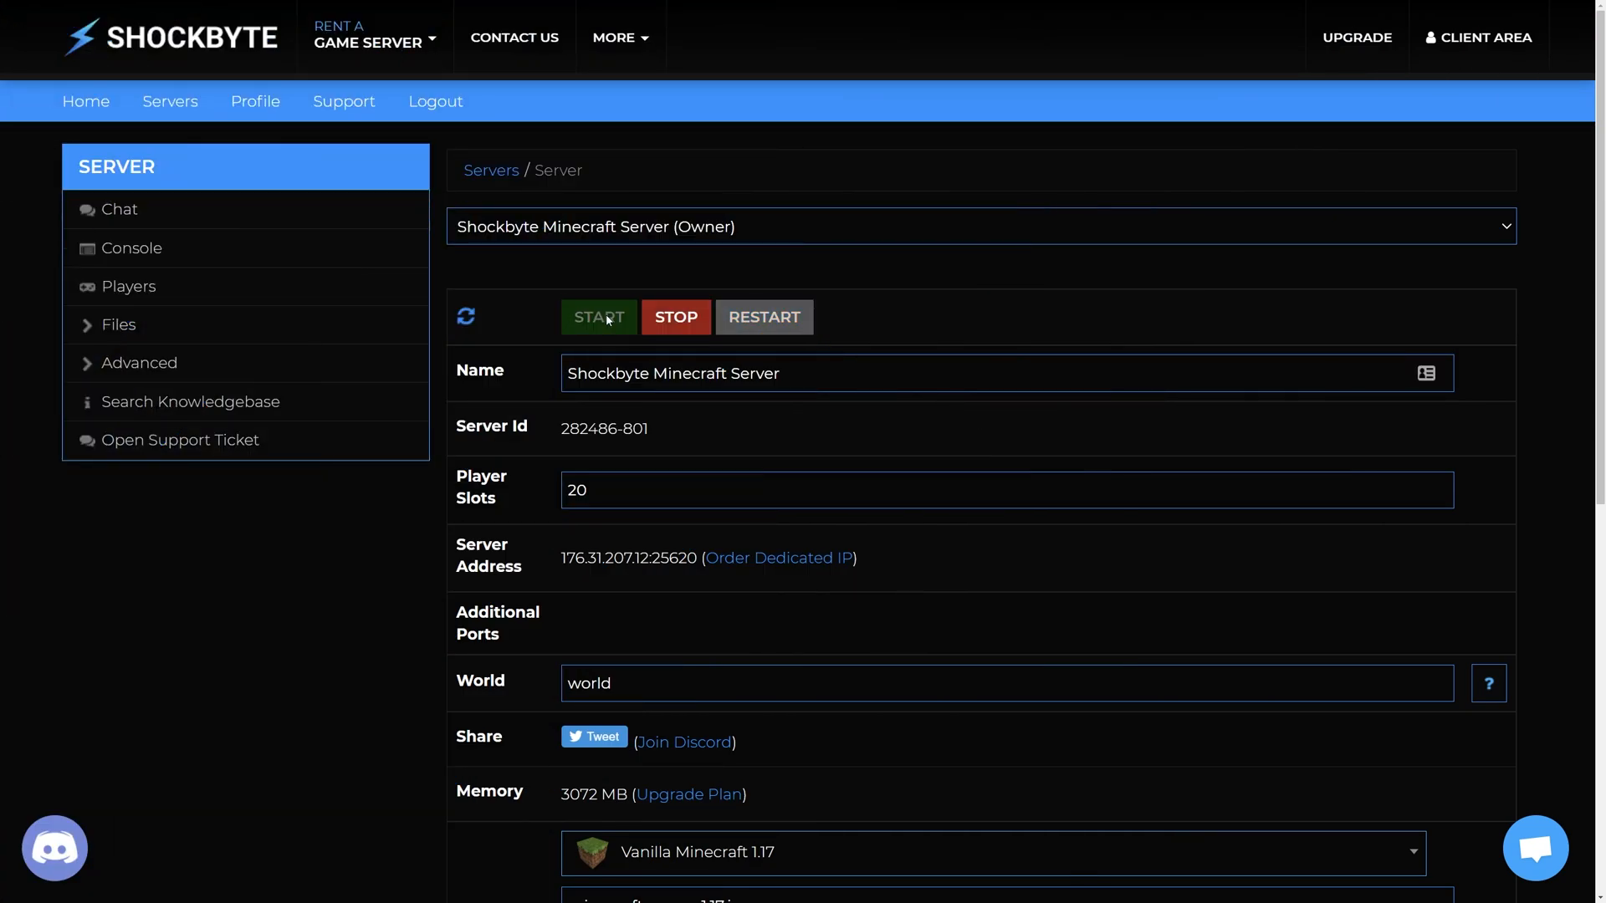